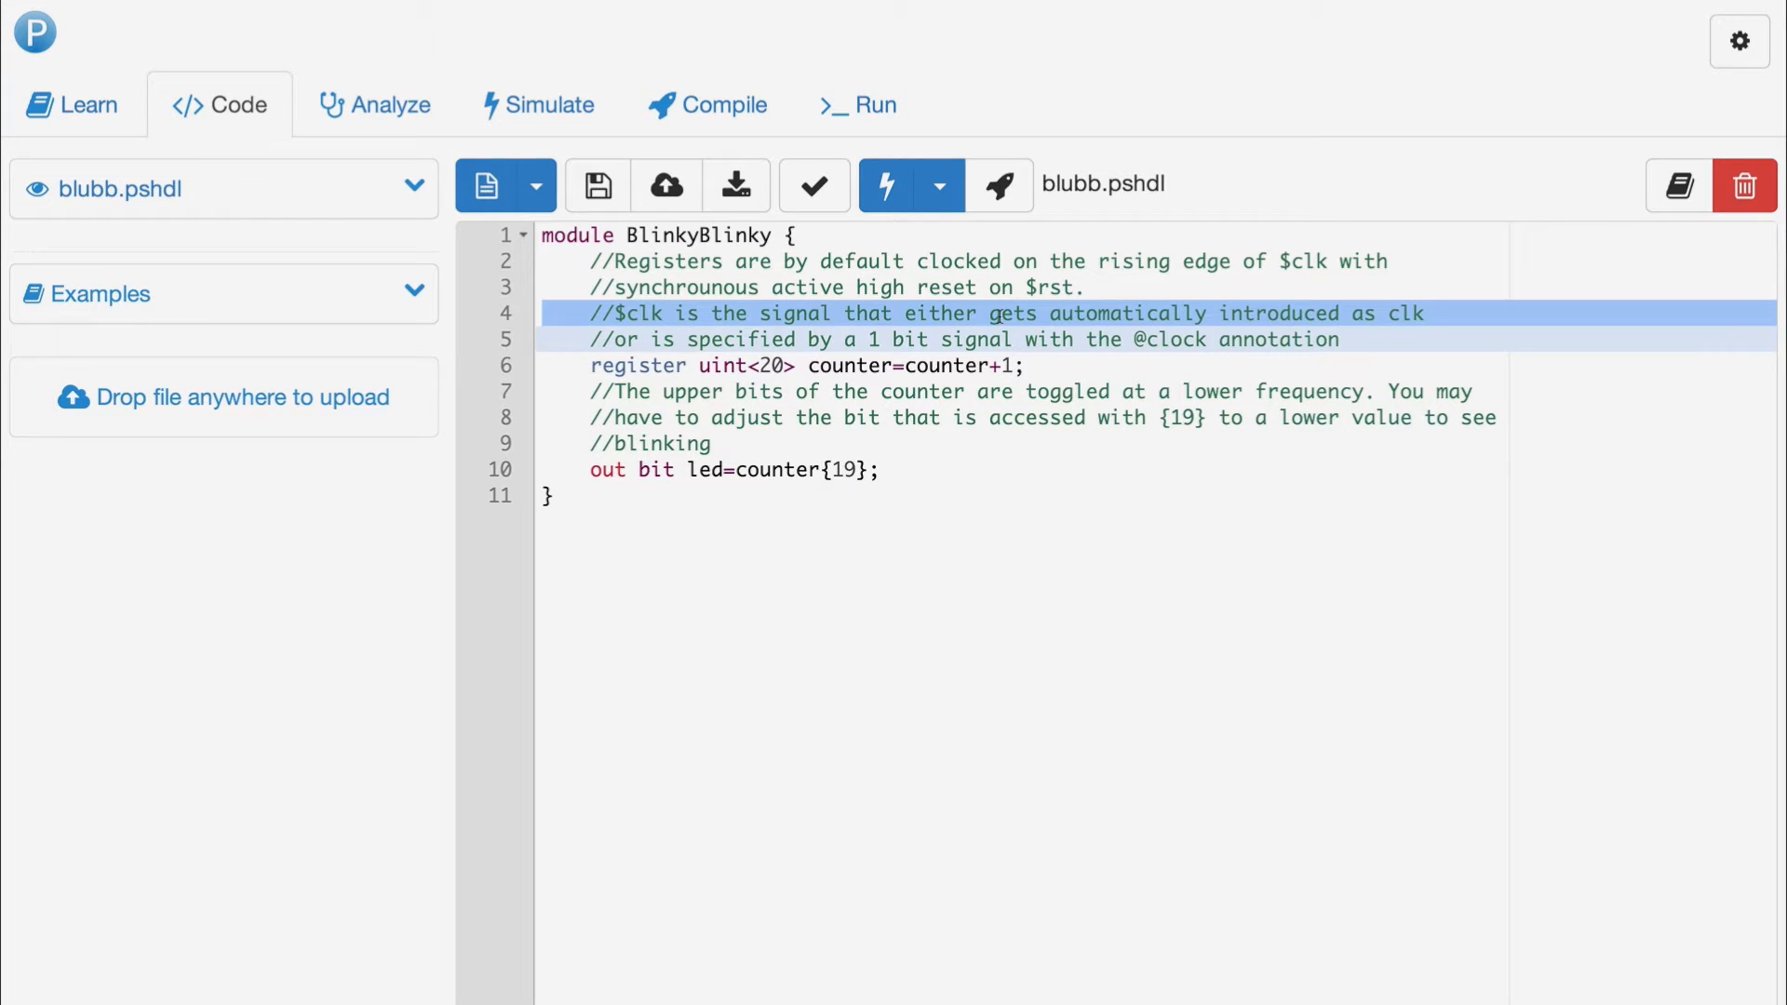
# - Save the BlinkyBlinky source file blubb.pshdl
pyautogui.click(595, 184)
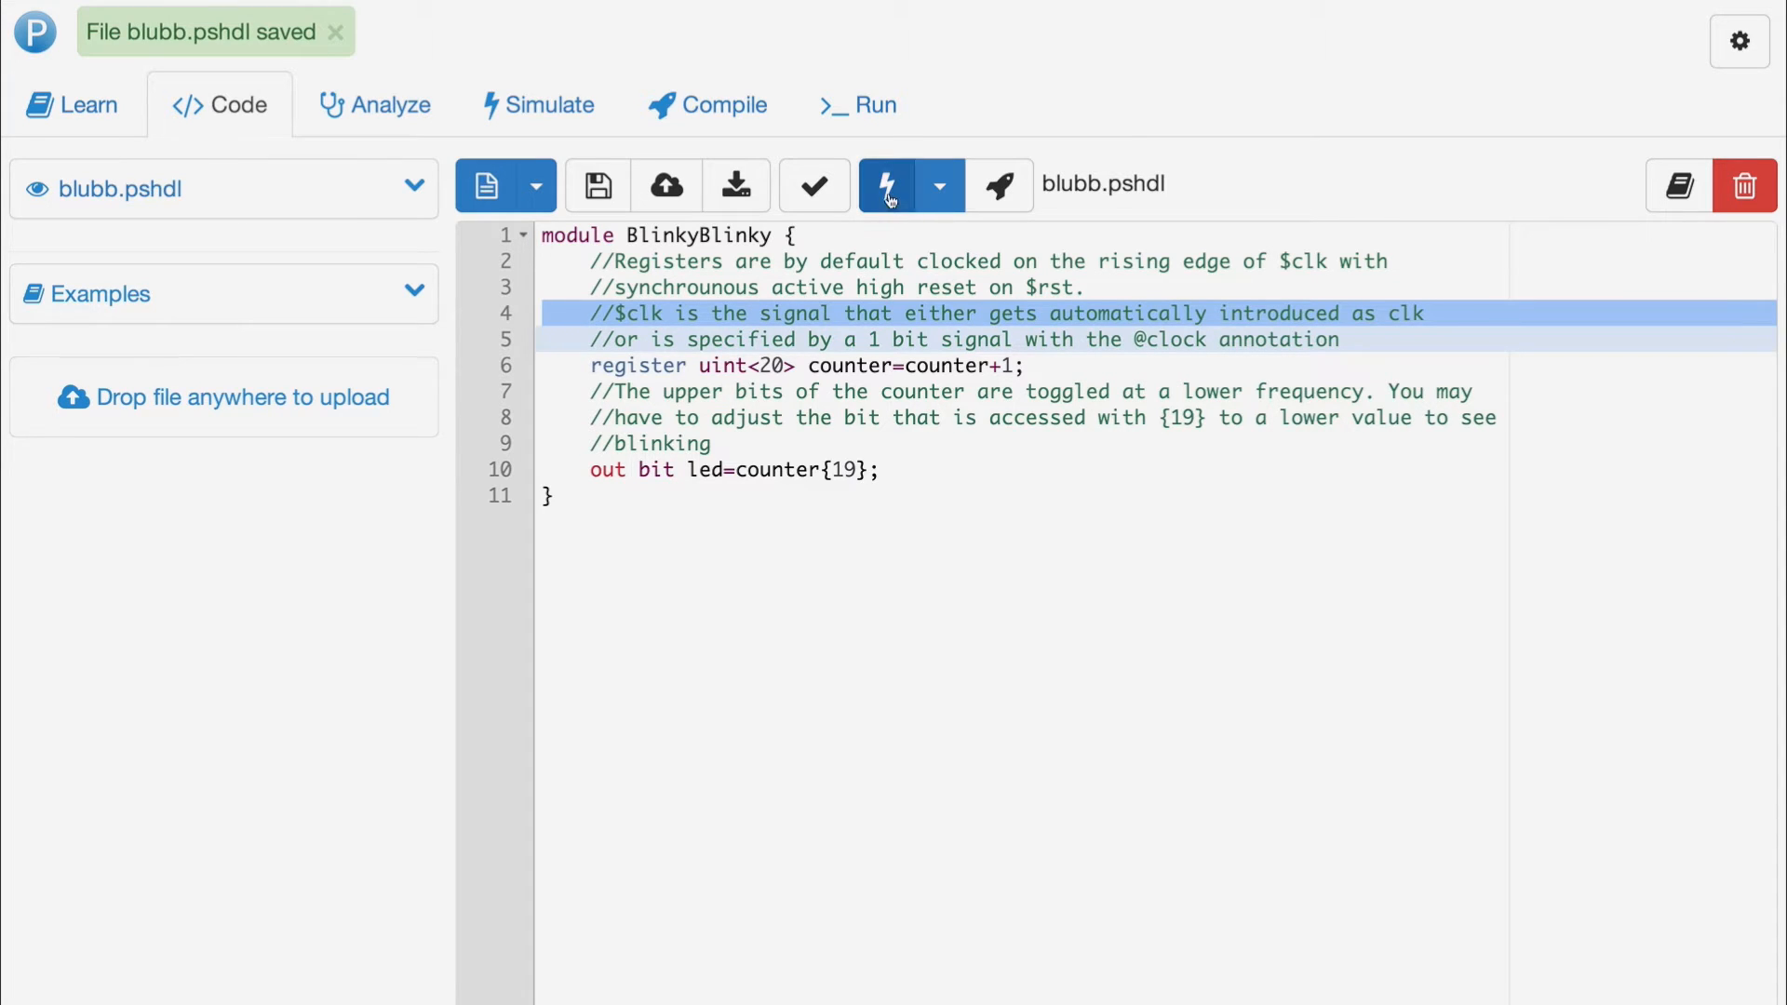
# - Compile BlinkyBlinky, run the simulation until the LED lights, then pause it
pyautogui.click(884, 185)
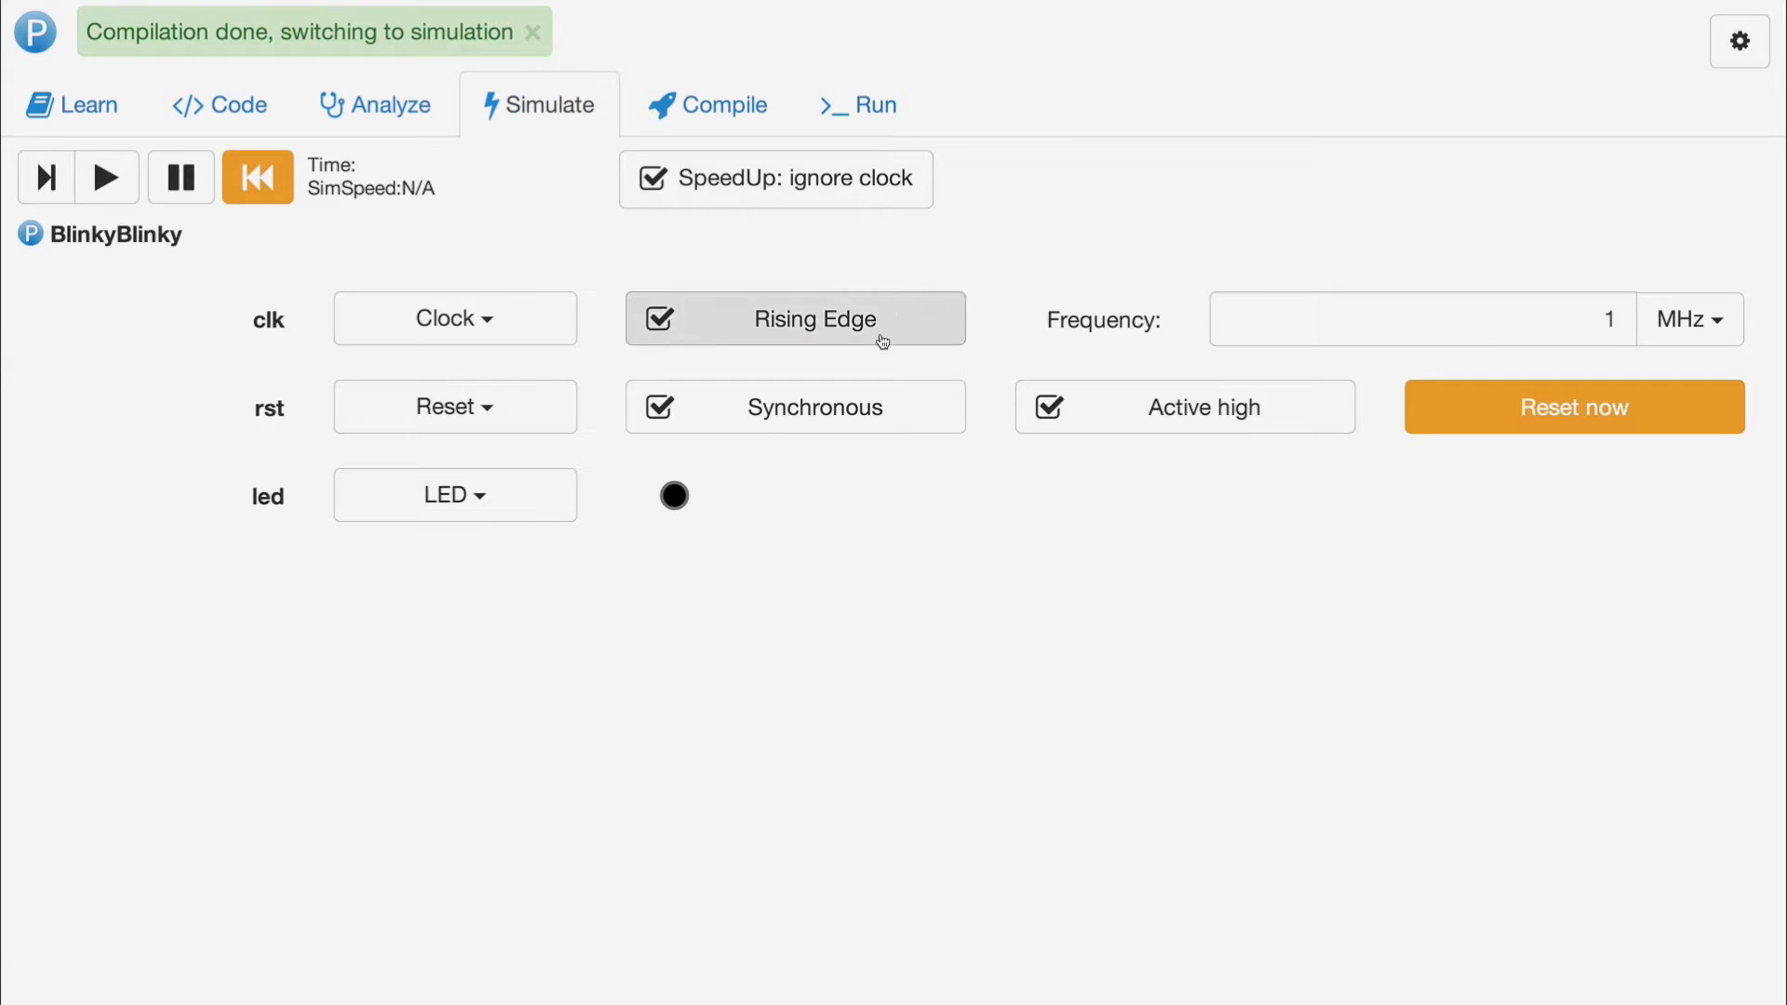
pyautogui.click(106, 177)
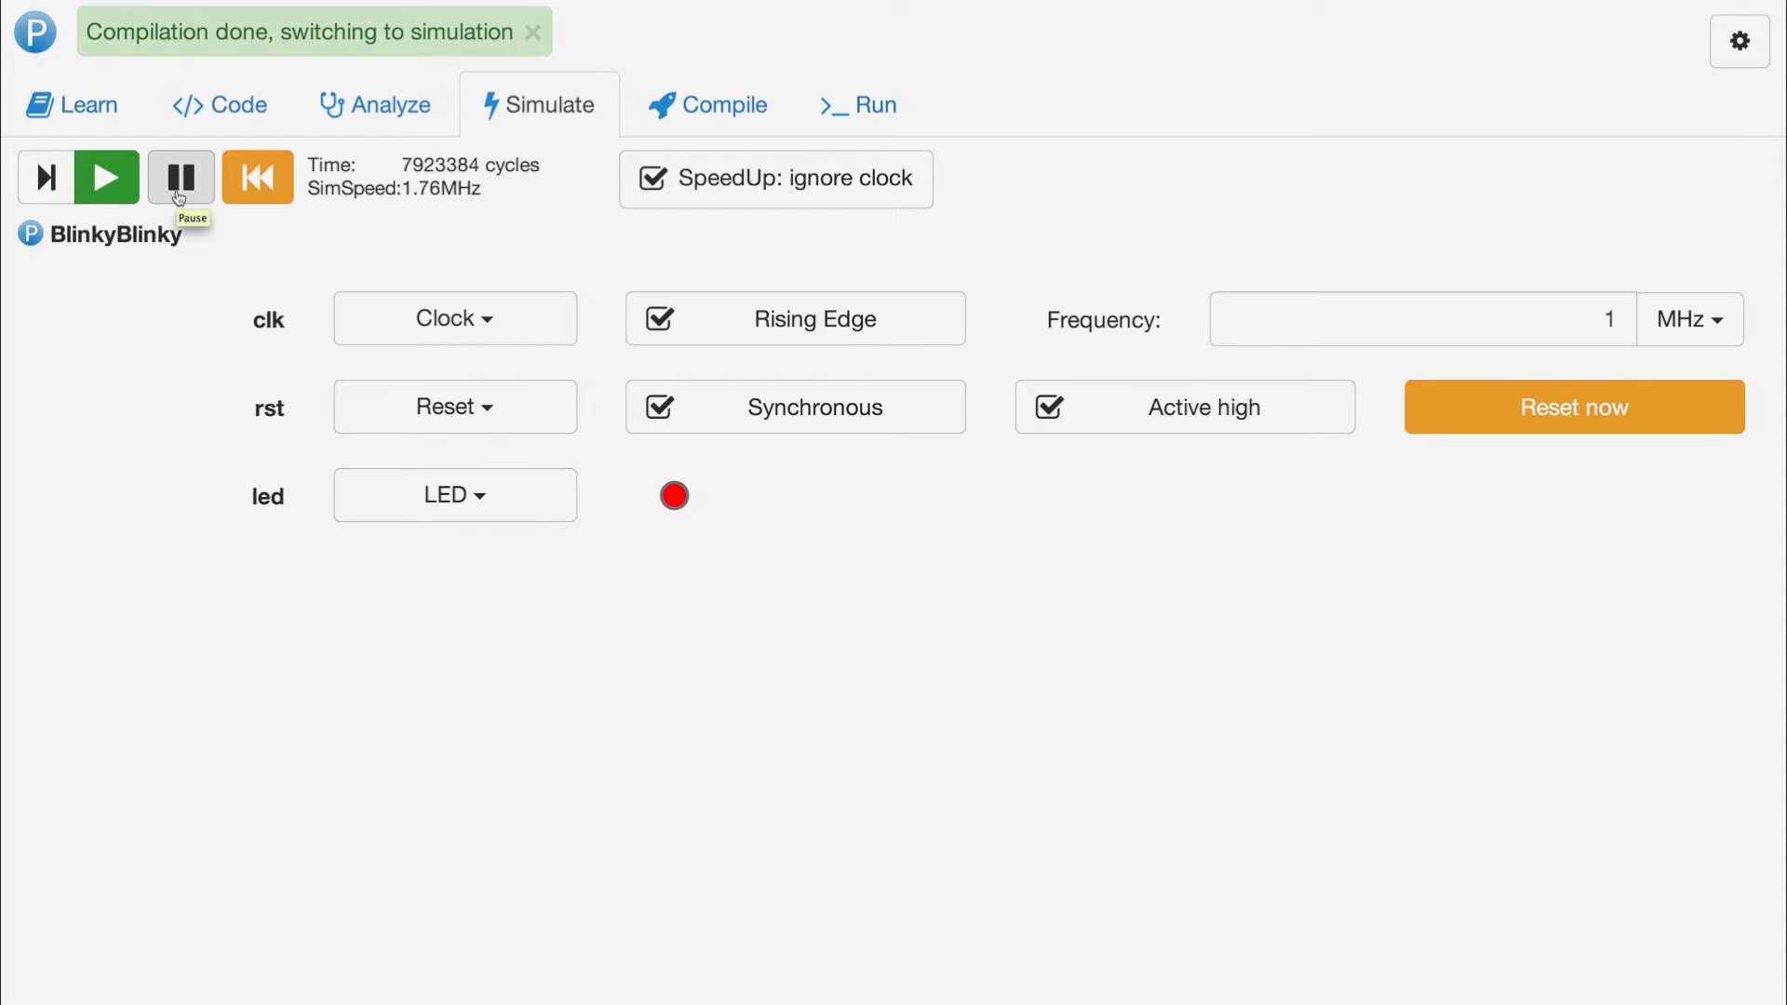
pyautogui.click(218, 106)
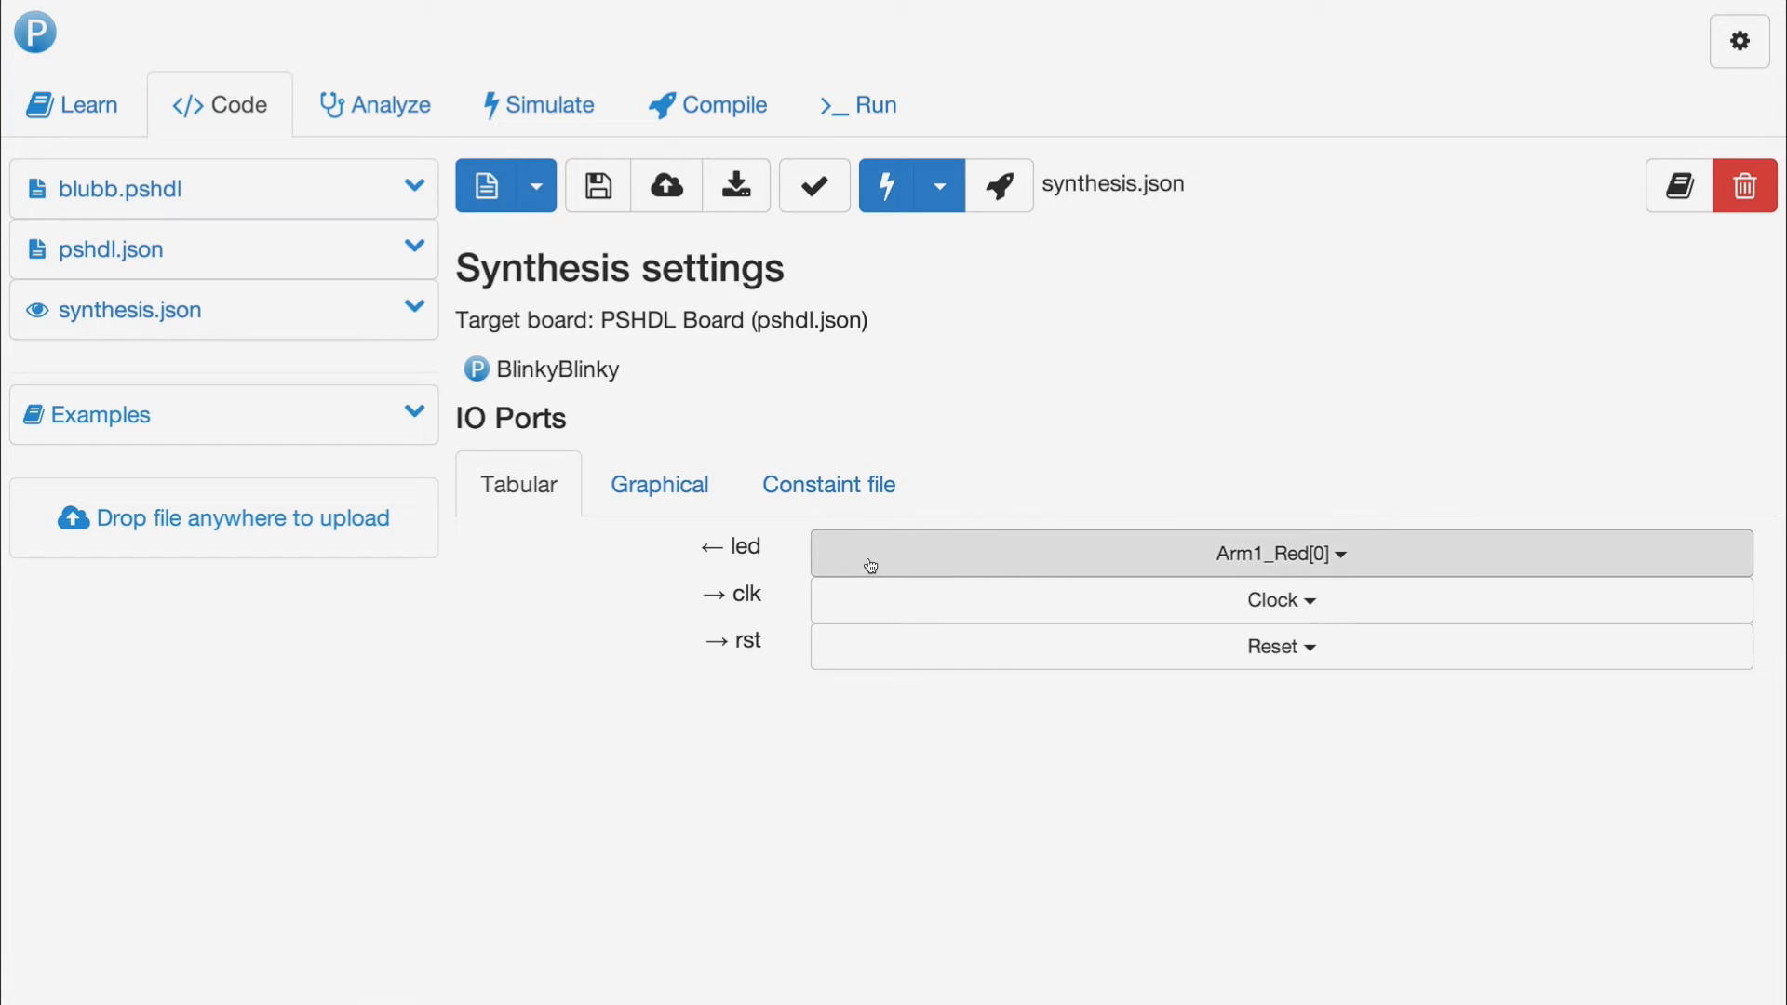
# - Assign the led port to Arm1_Green[0] (Pin 90) and view the Graphical board layout
pyautogui.click(1277, 554)
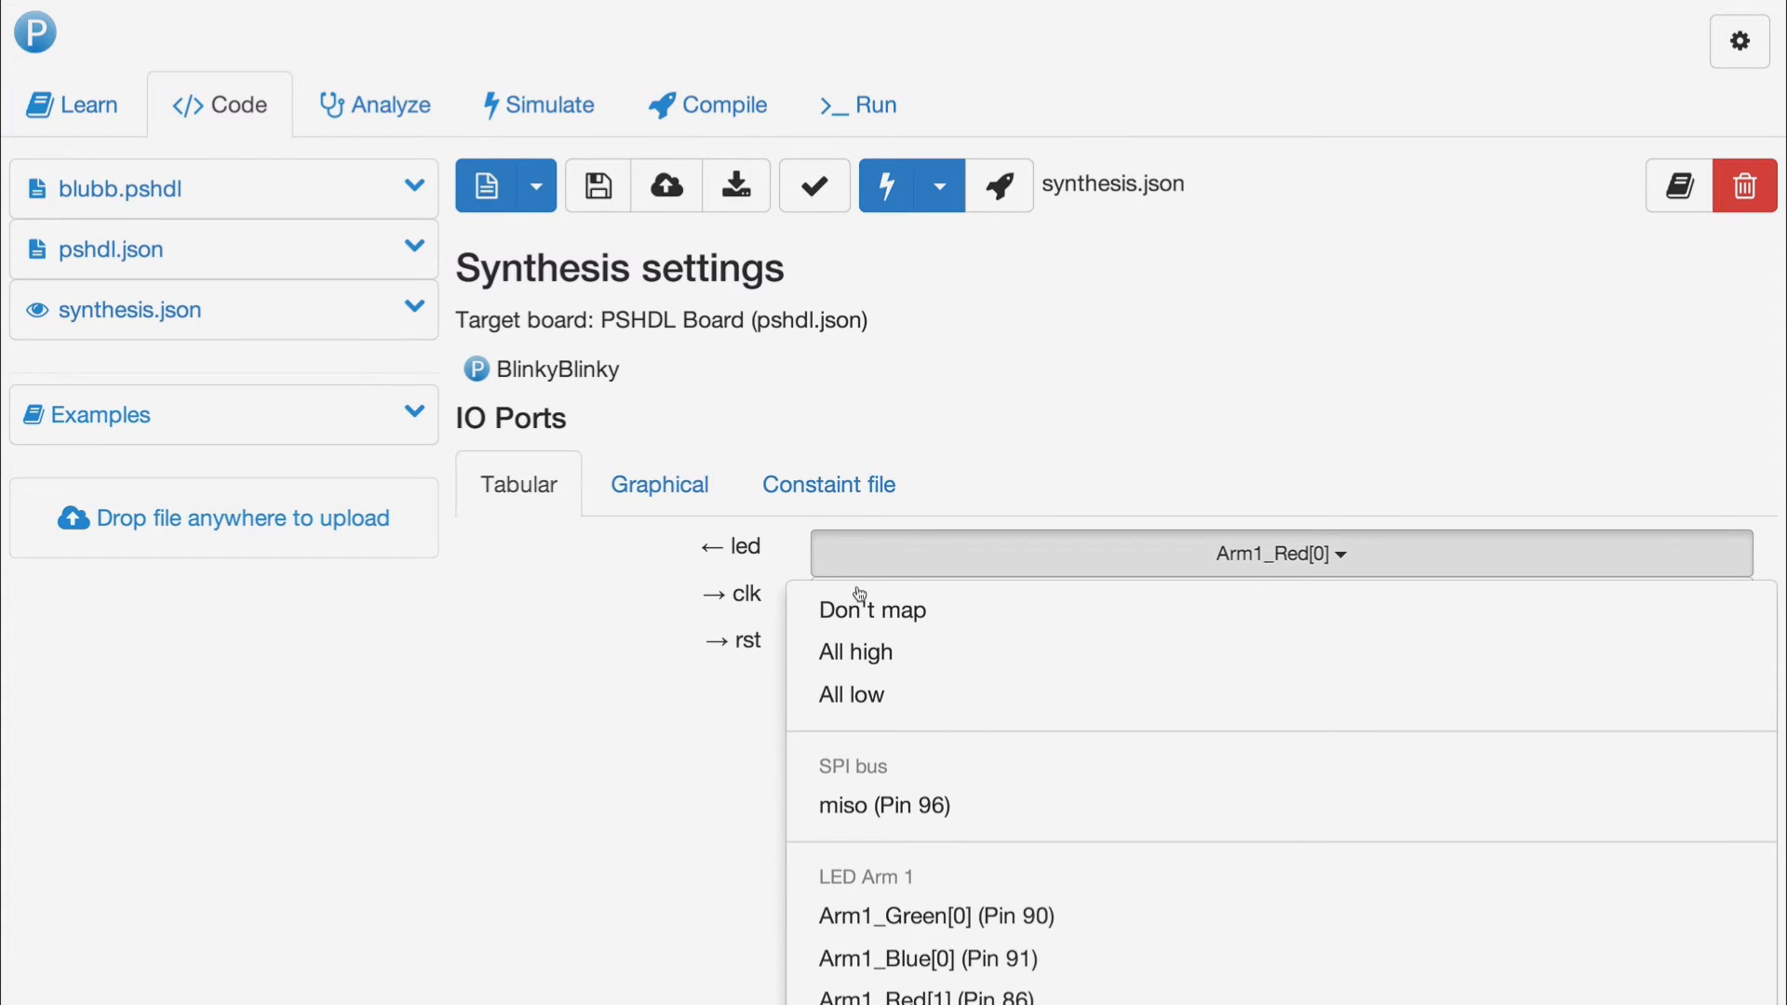
pyautogui.scroll(-3)
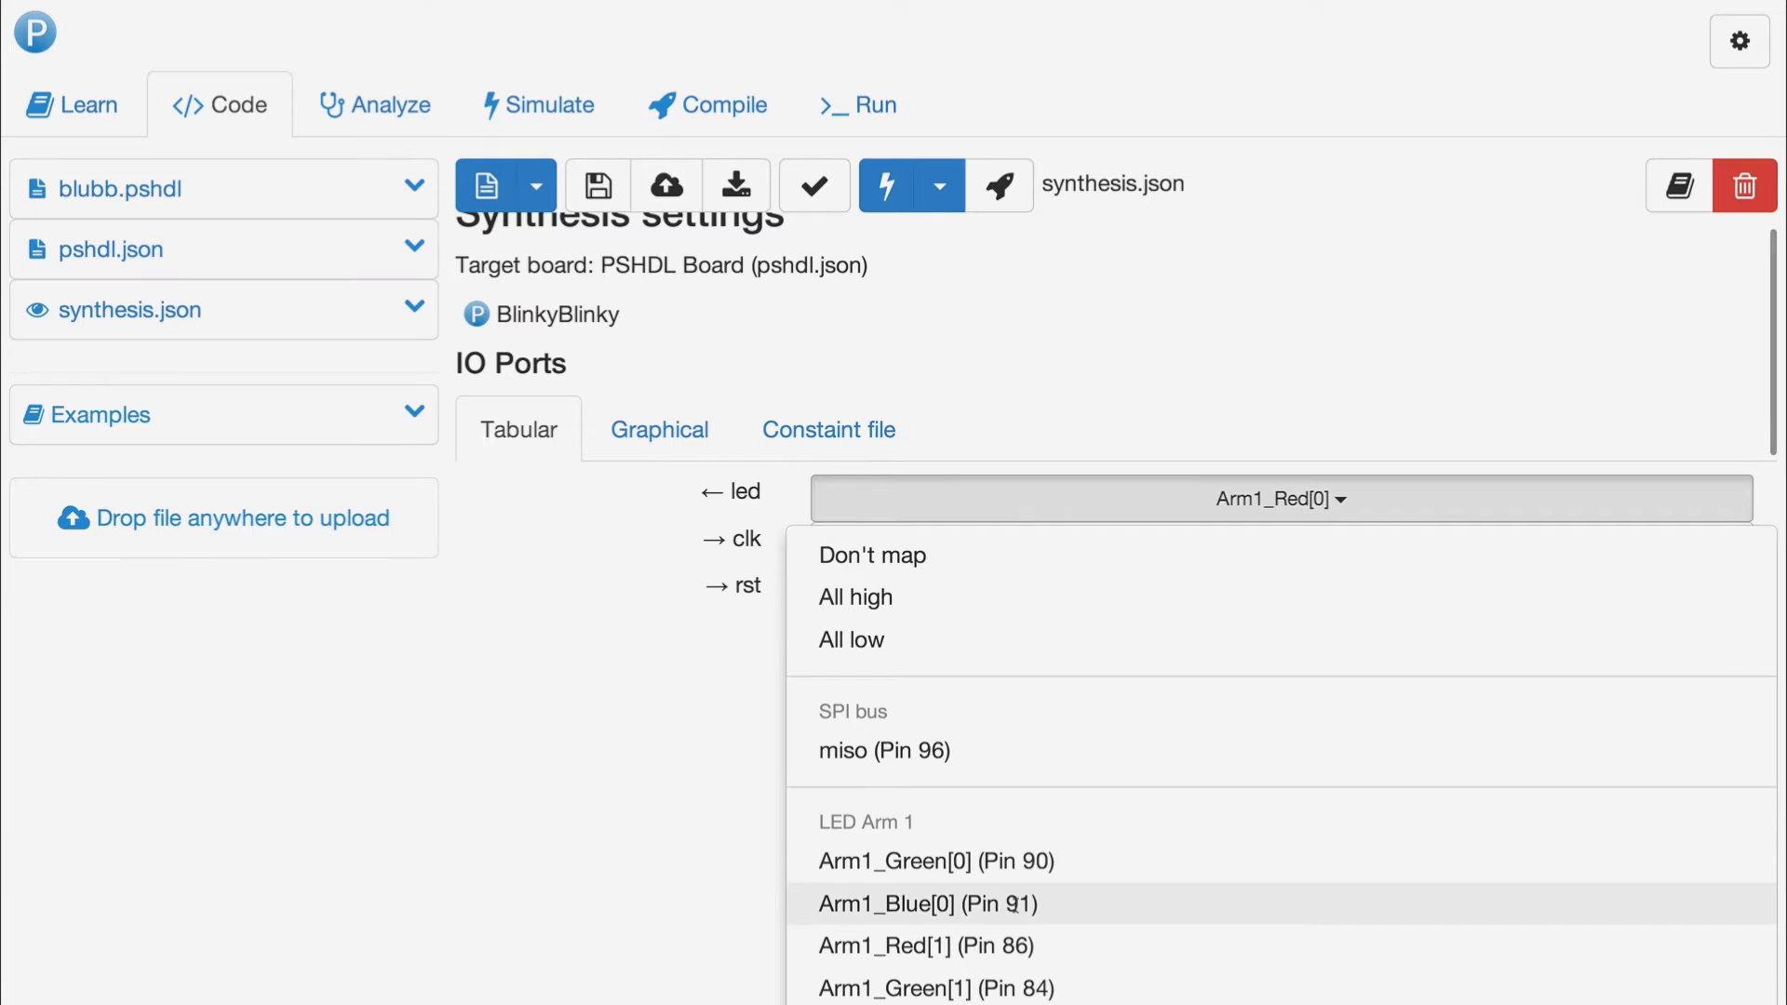
pyautogui.click(935, 860)
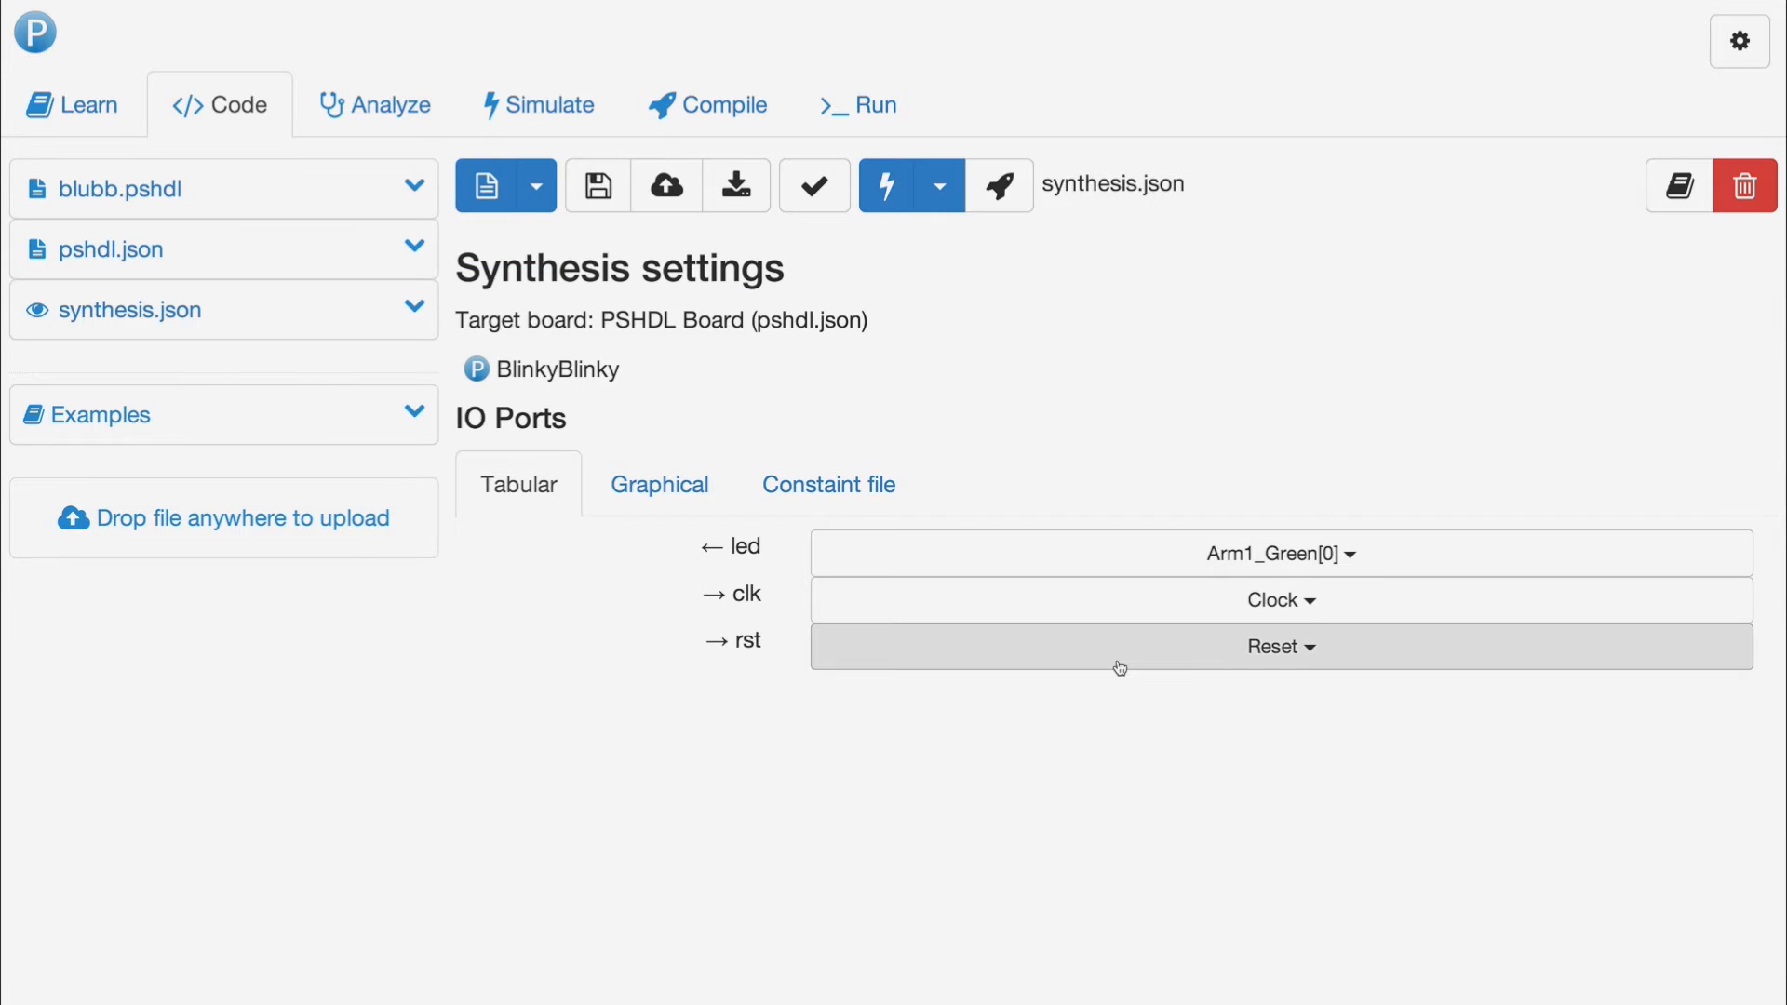
pyautogui.click(659, 484)
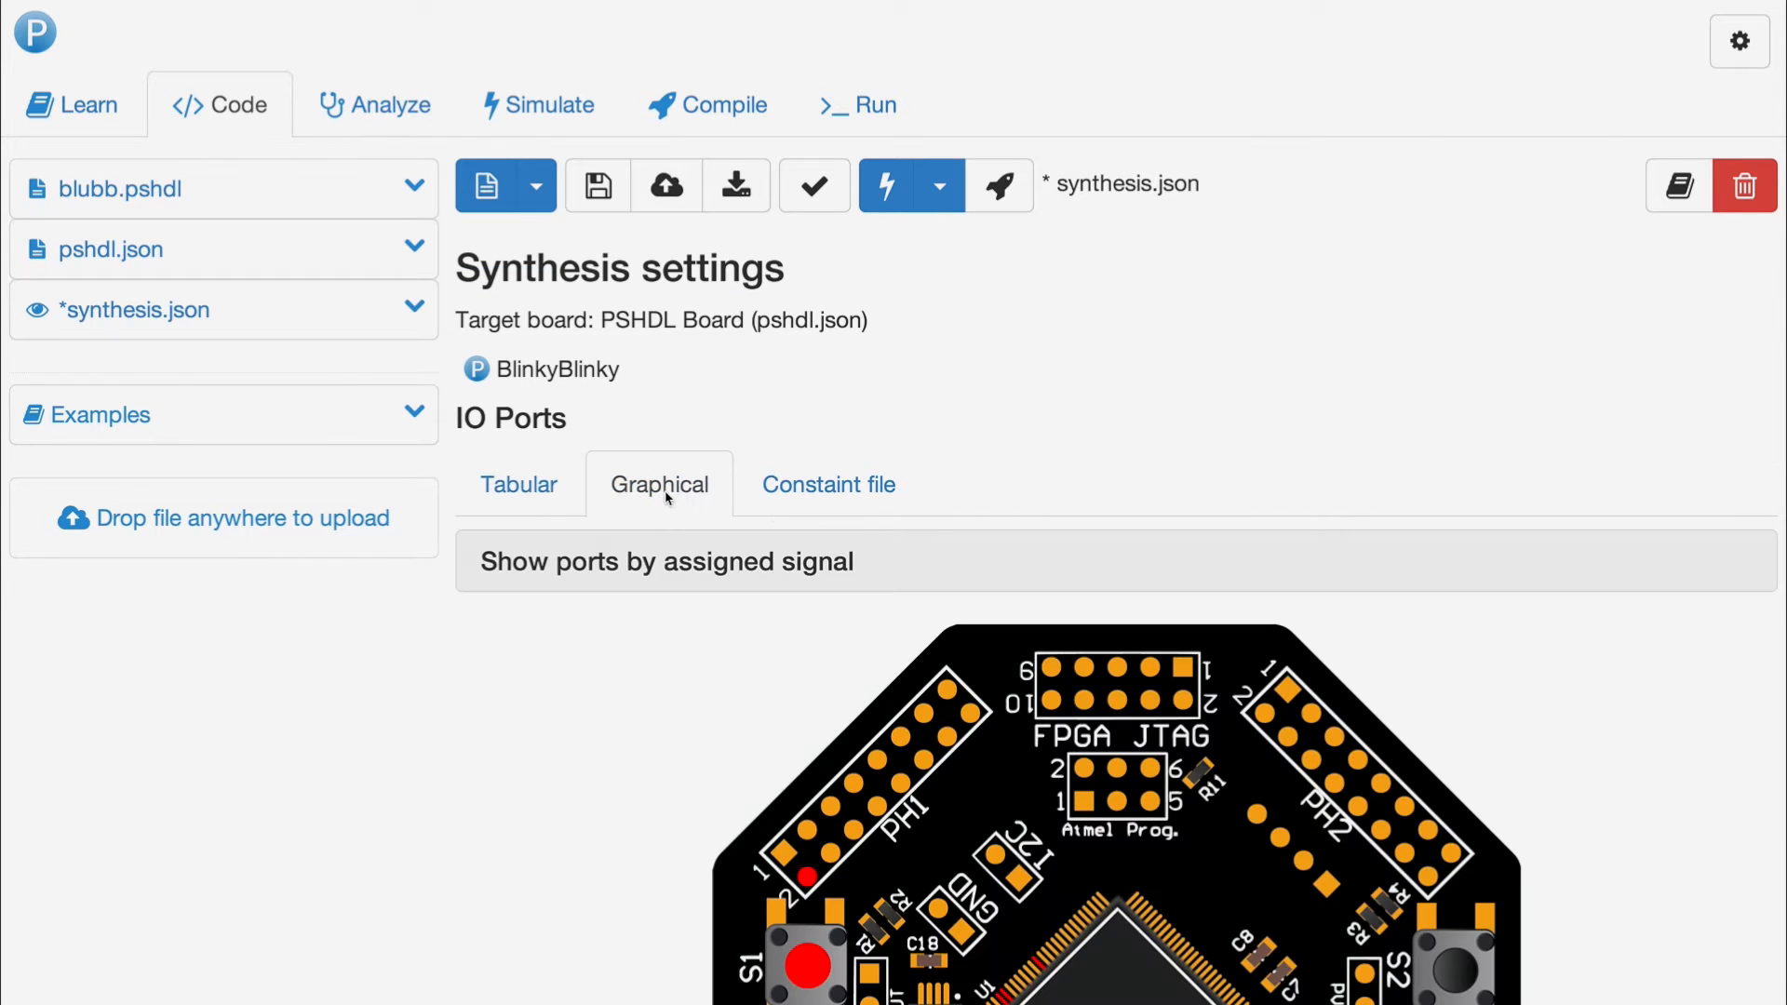
pyautogui.scroll(-3)
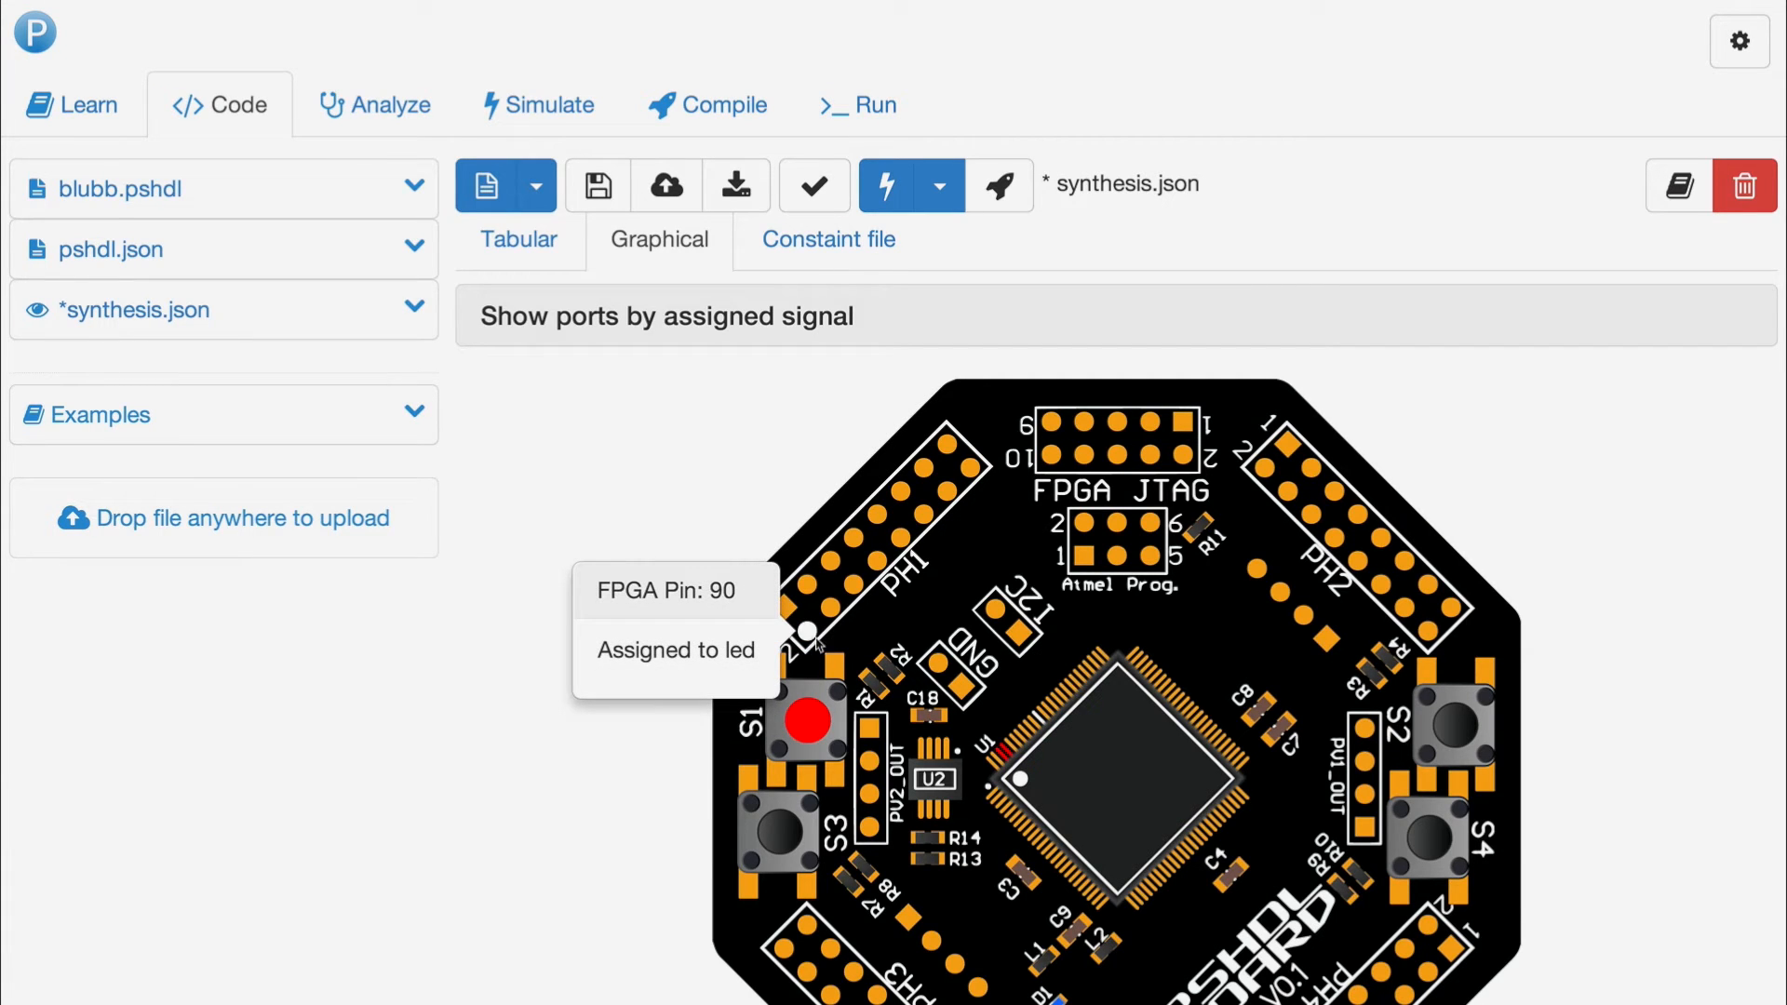
pyautogui.moveTo(691, 344)
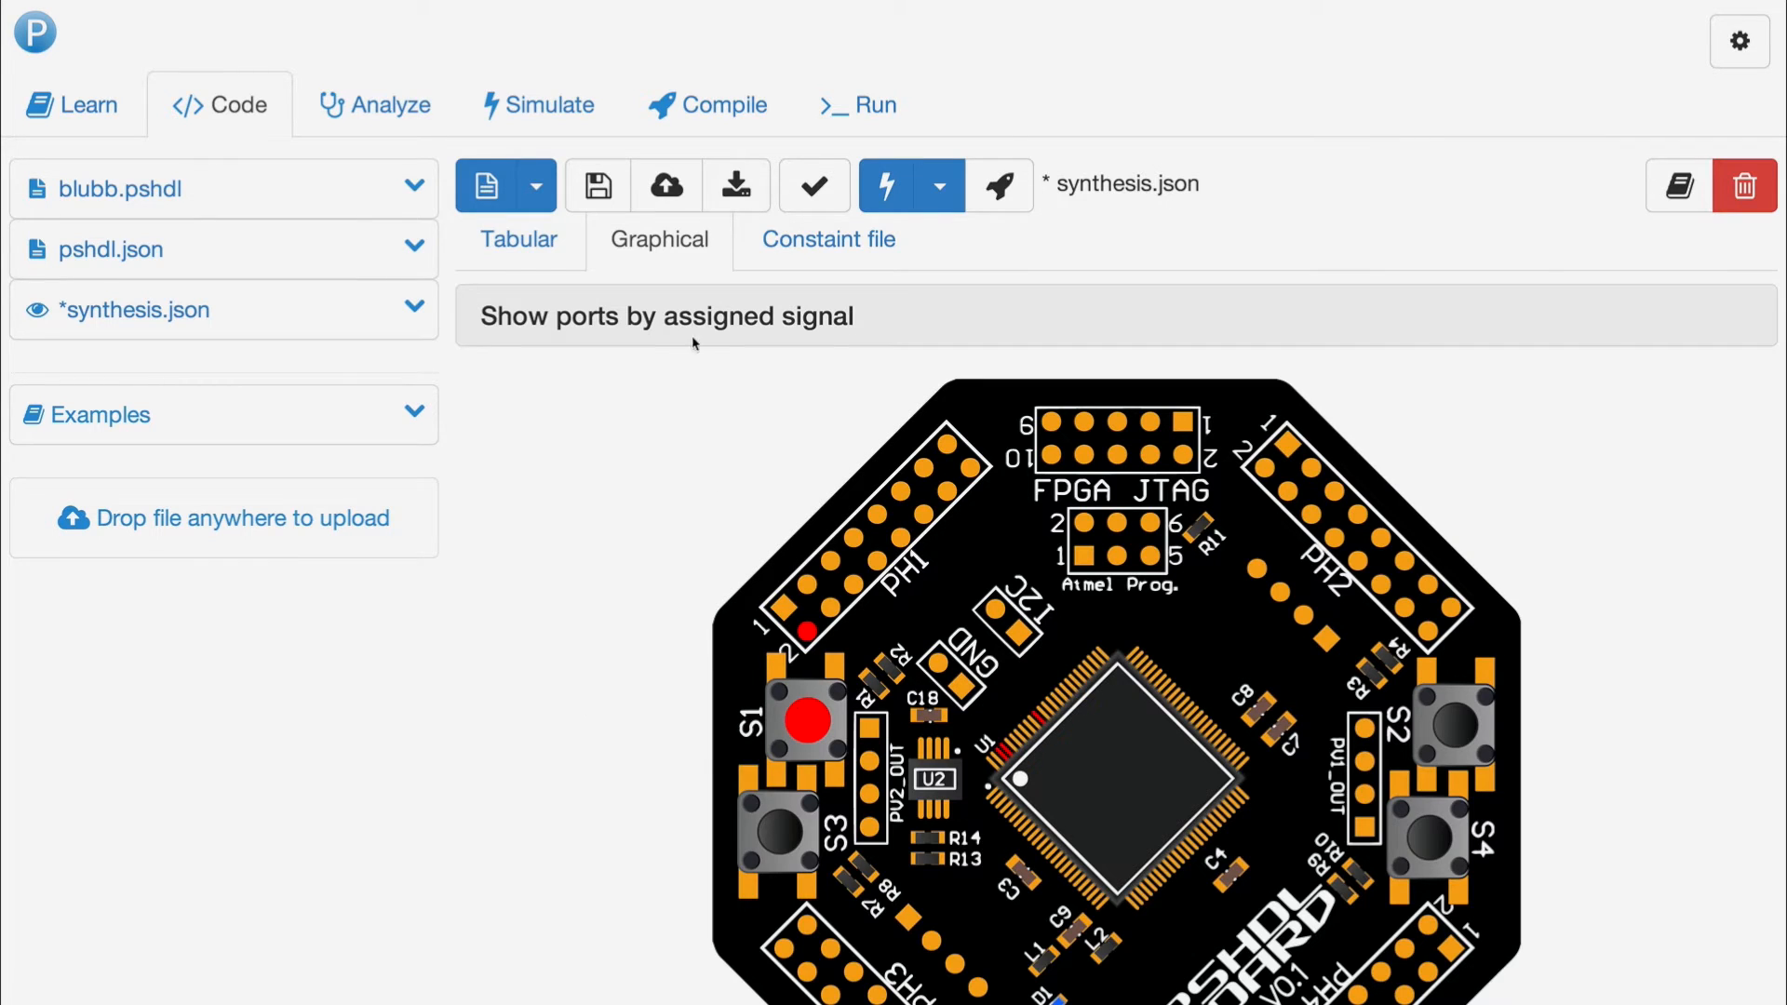
# - Build the BlinkyBlinky.dat bitstream and start programming it onto the PSHDL Board
pyautogui.click(857, 105)
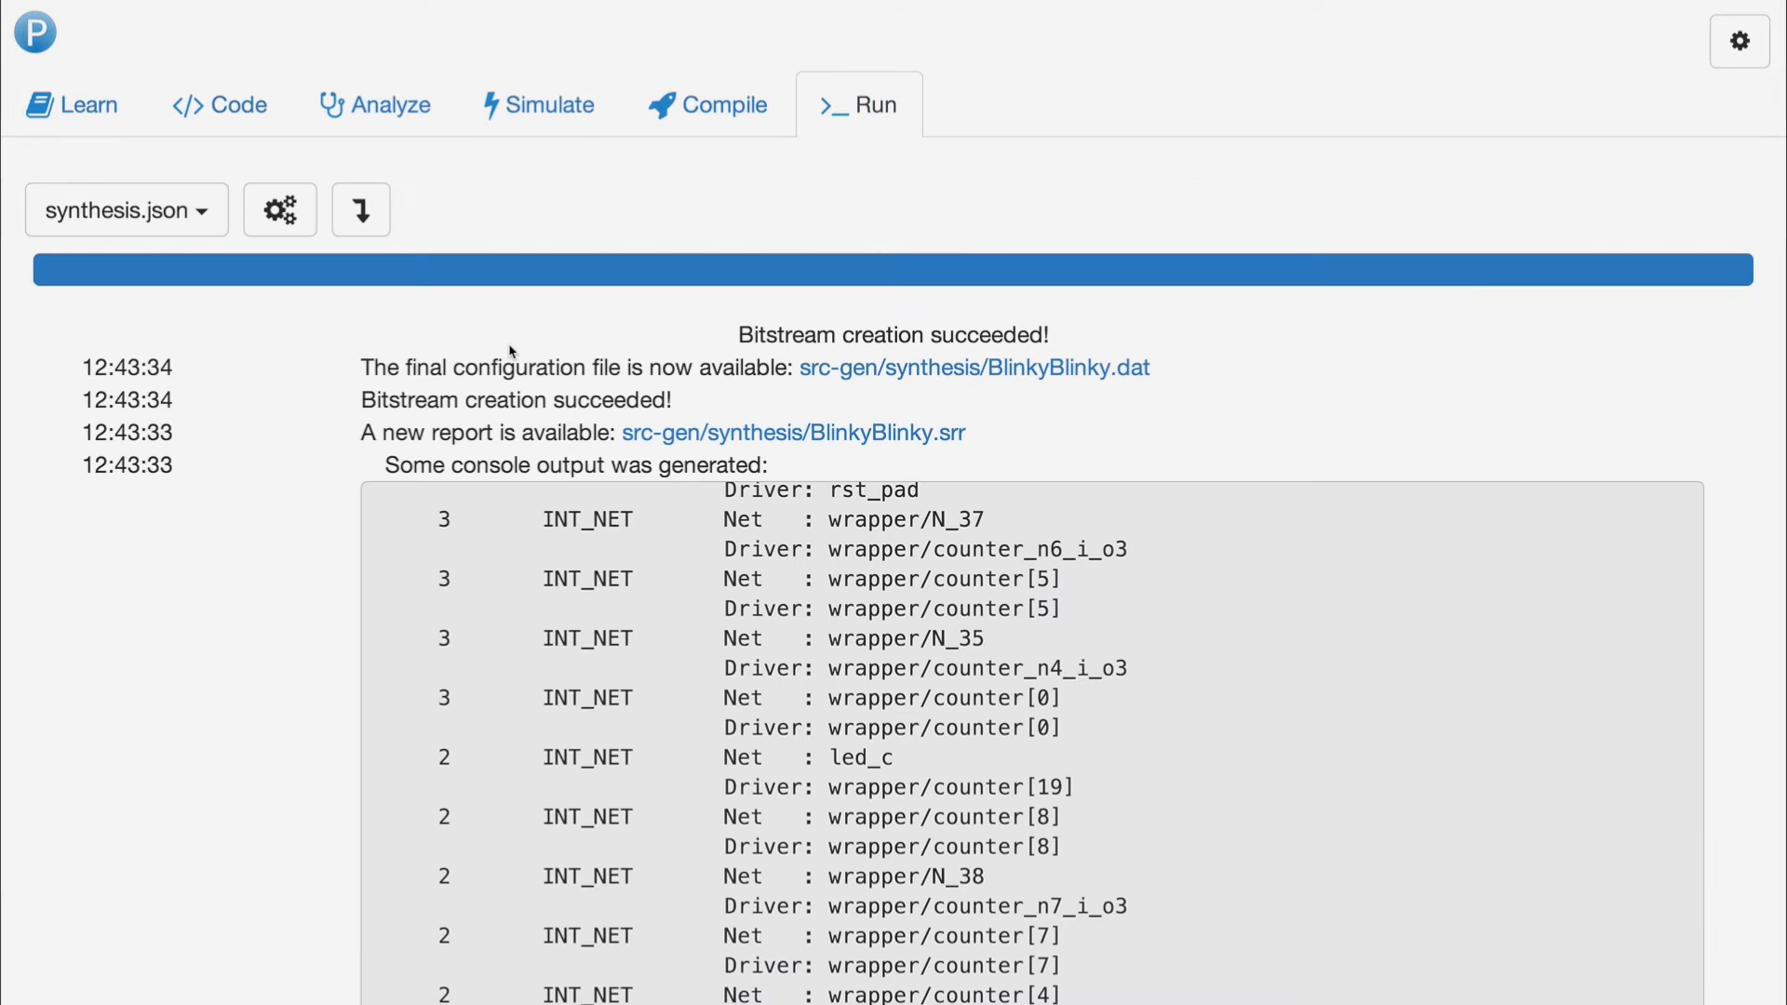
pyautogui.moveTo(360, 209)
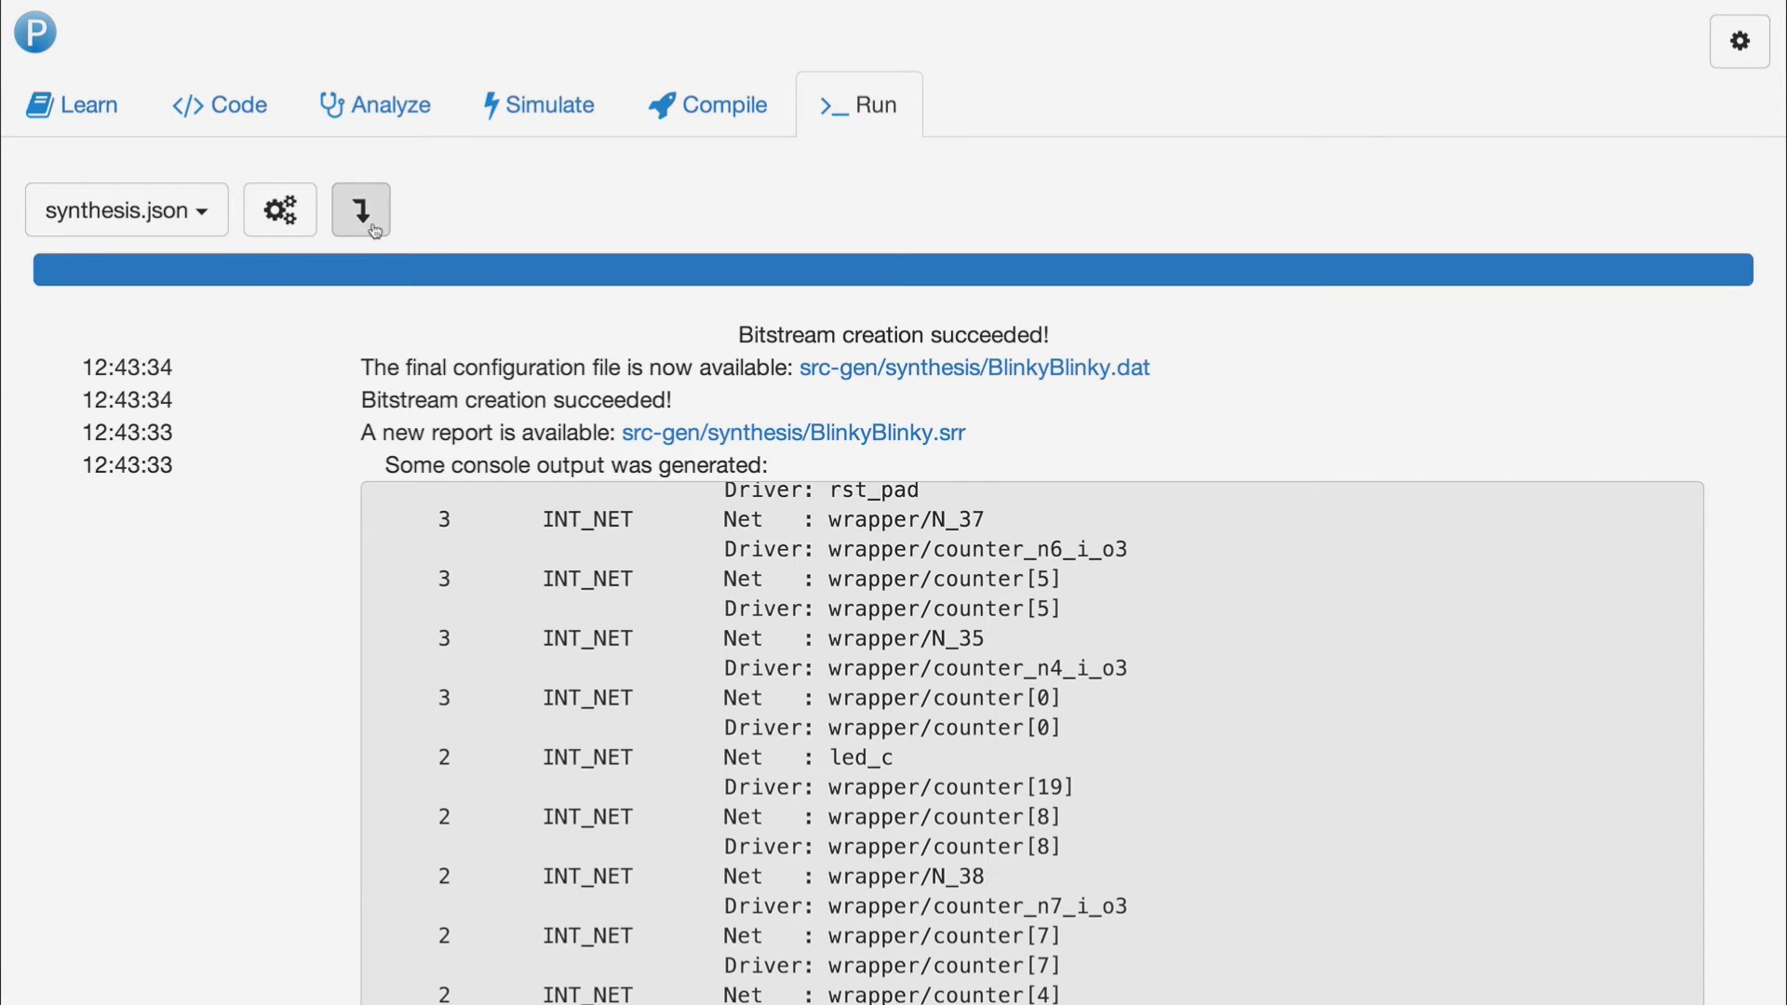
pyautogui.click(361, 209)
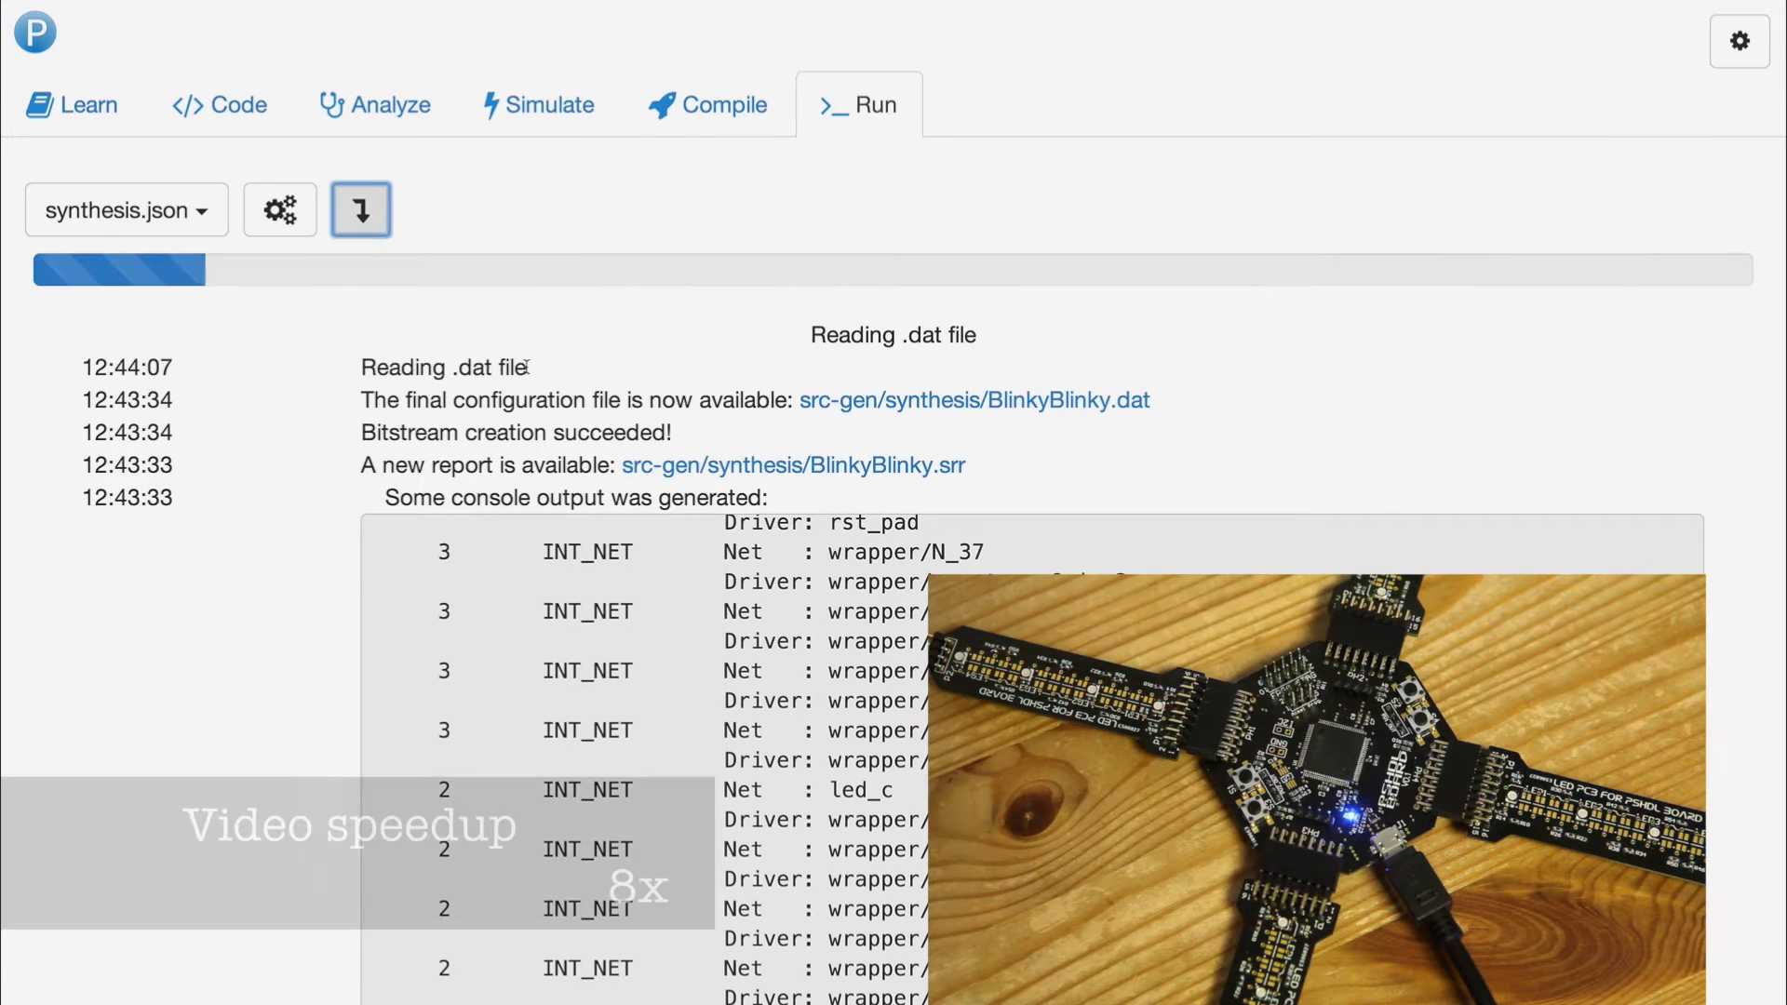